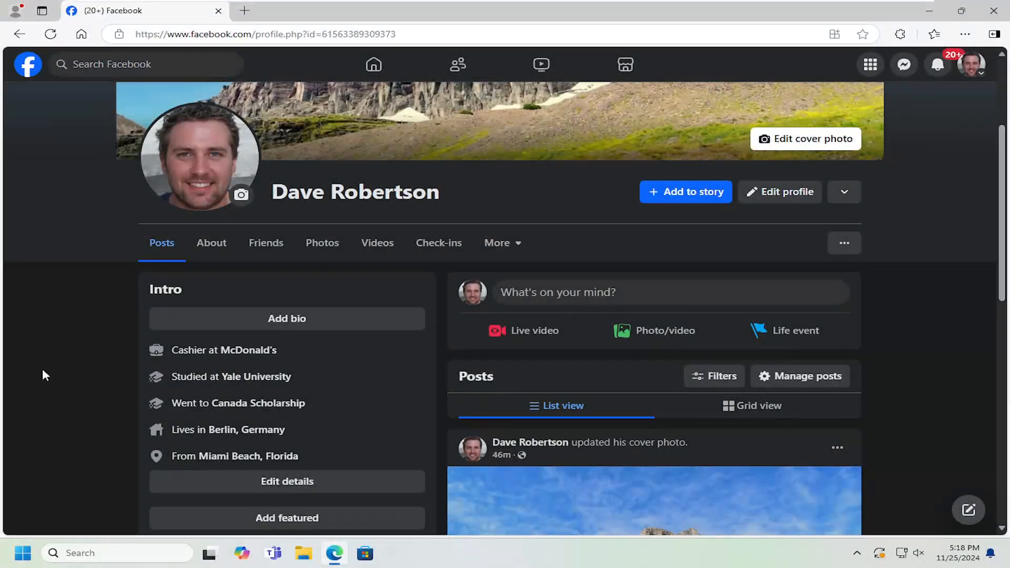
mouse_move(50, 375)
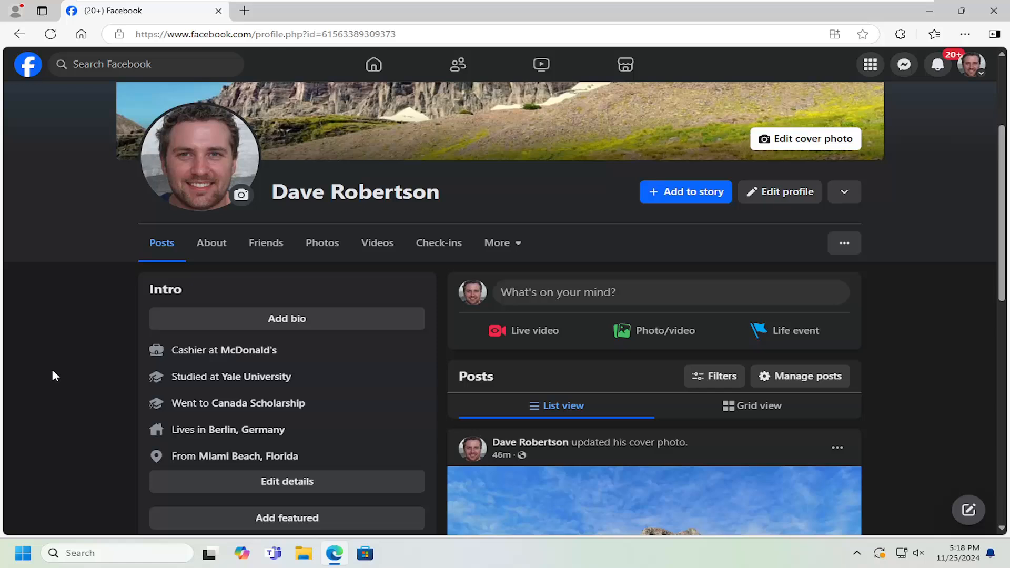
mouse_move(50, 377)
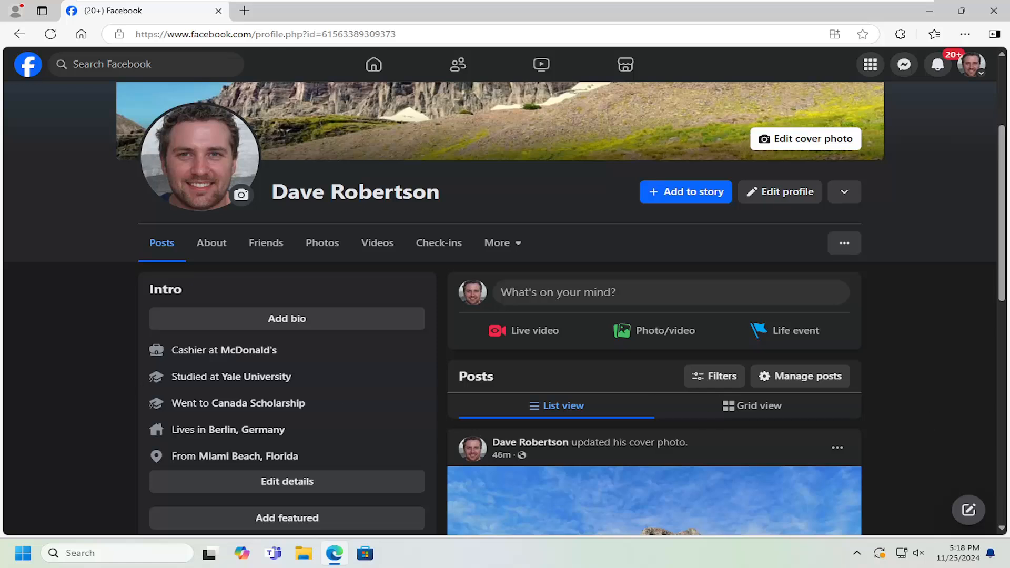
mouse_move(62, 351)
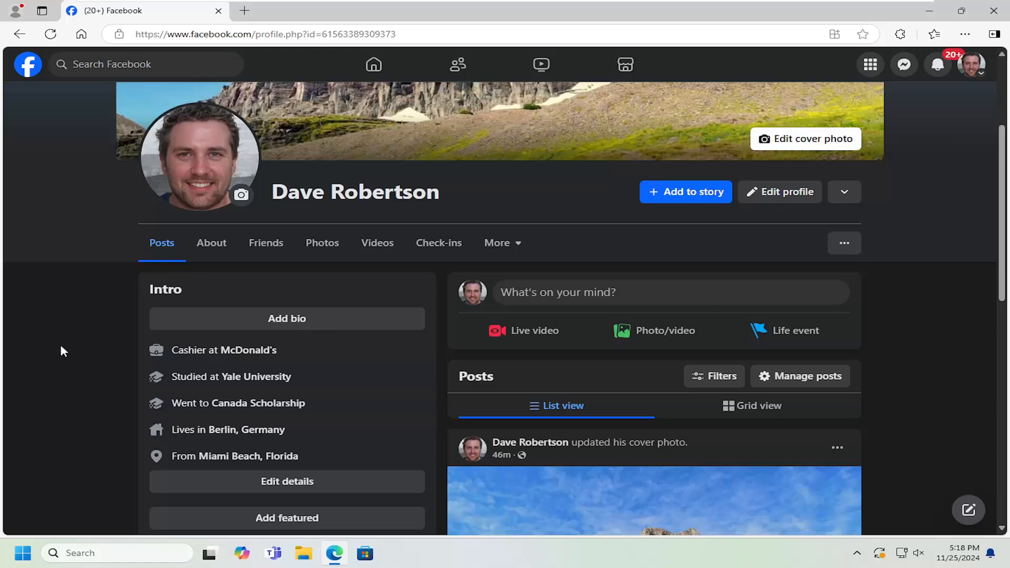
mouse_move(48, 255)
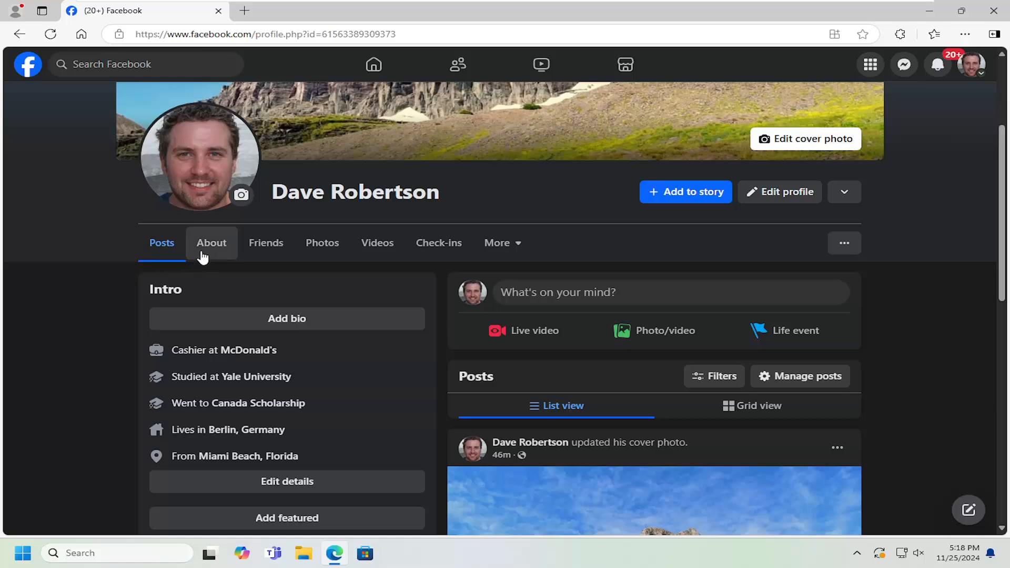
Step: Show the profile's About > Contact and basic info page
left_click(211, 243)
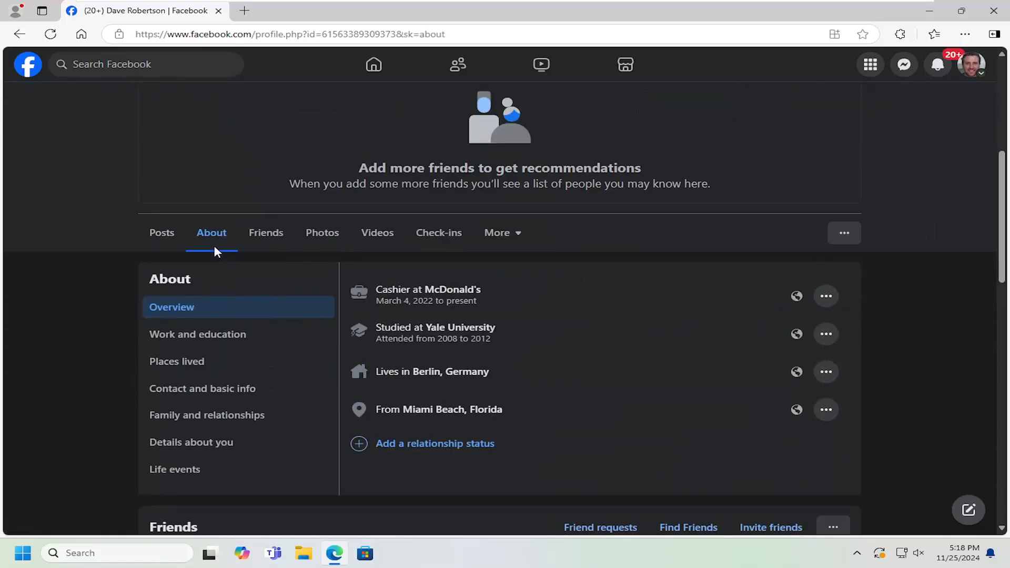
scroll("down", 3)
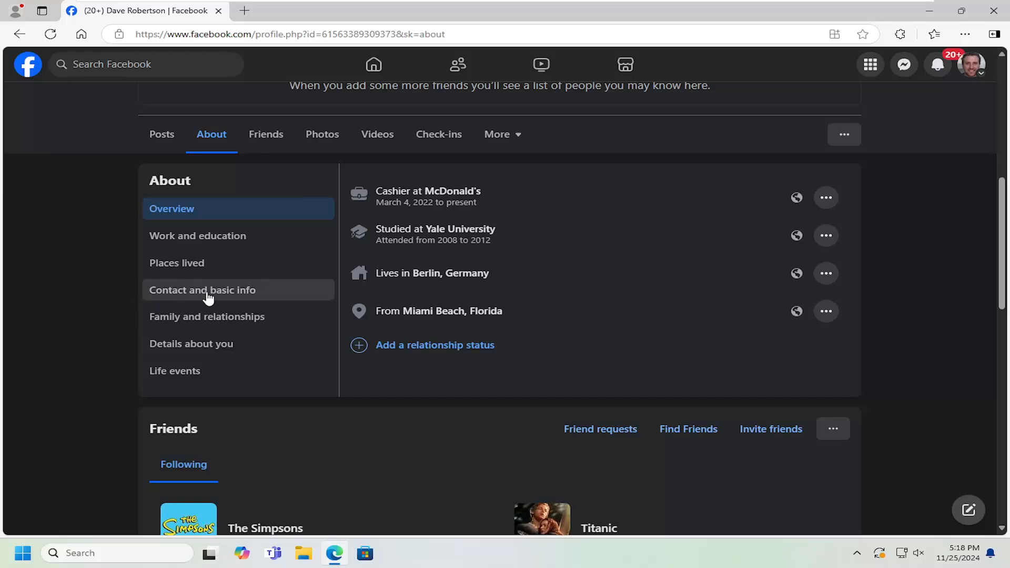
left_click(202, 289)
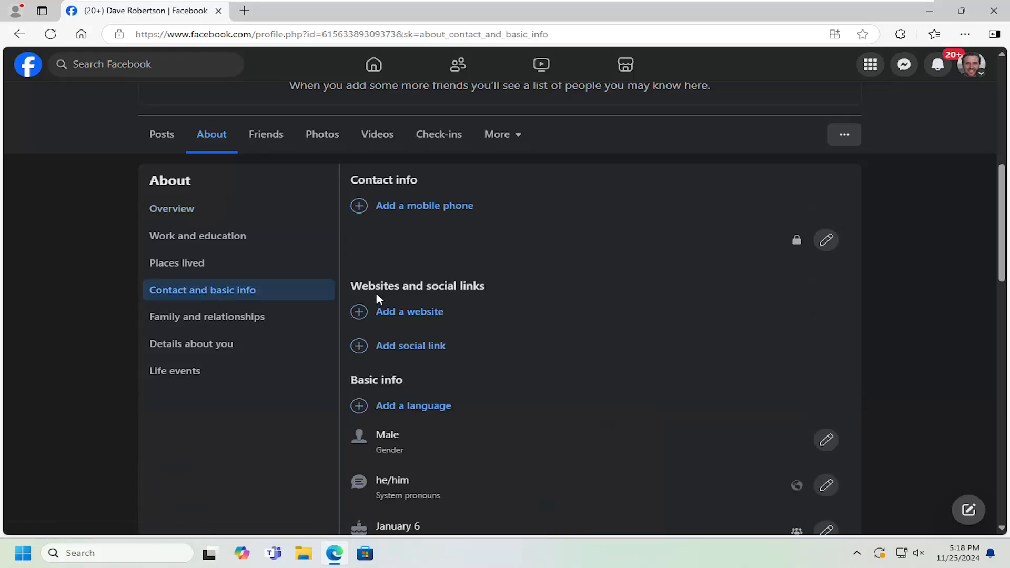
mouse_move(403, 353)
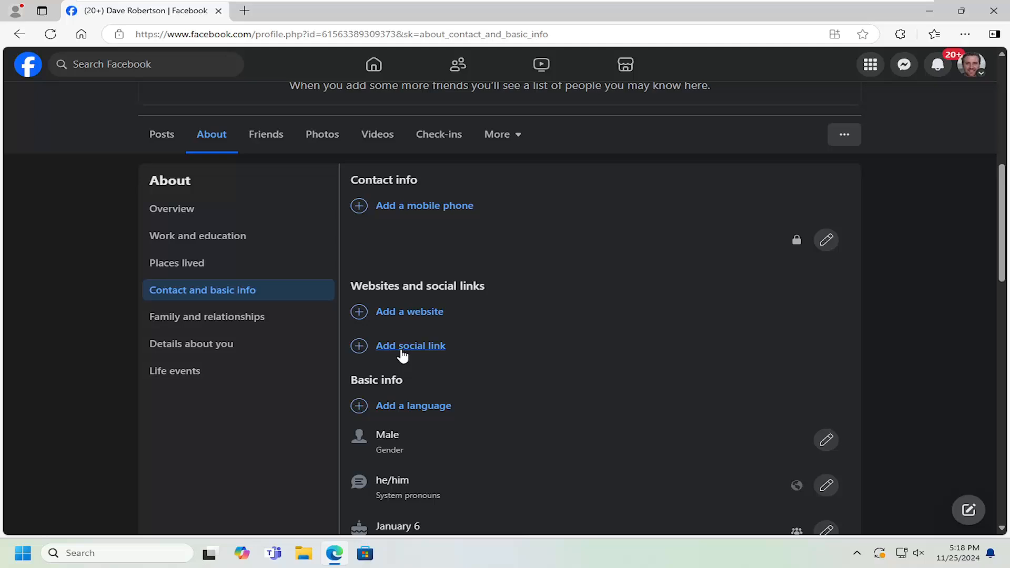
Step: Add and save a Snapchat social link with username 123
left_click(410, 346)
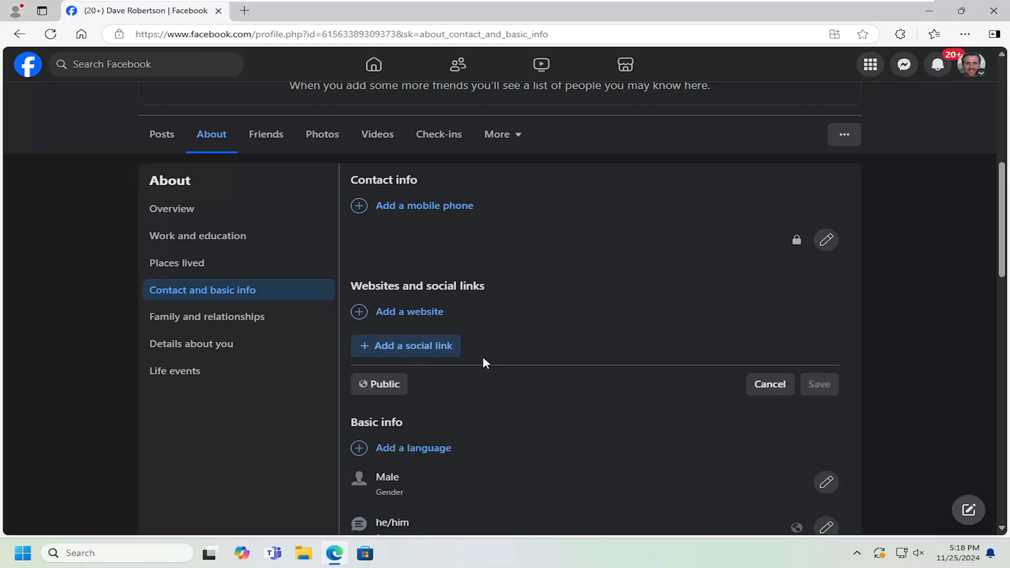
left_click(405, 345)
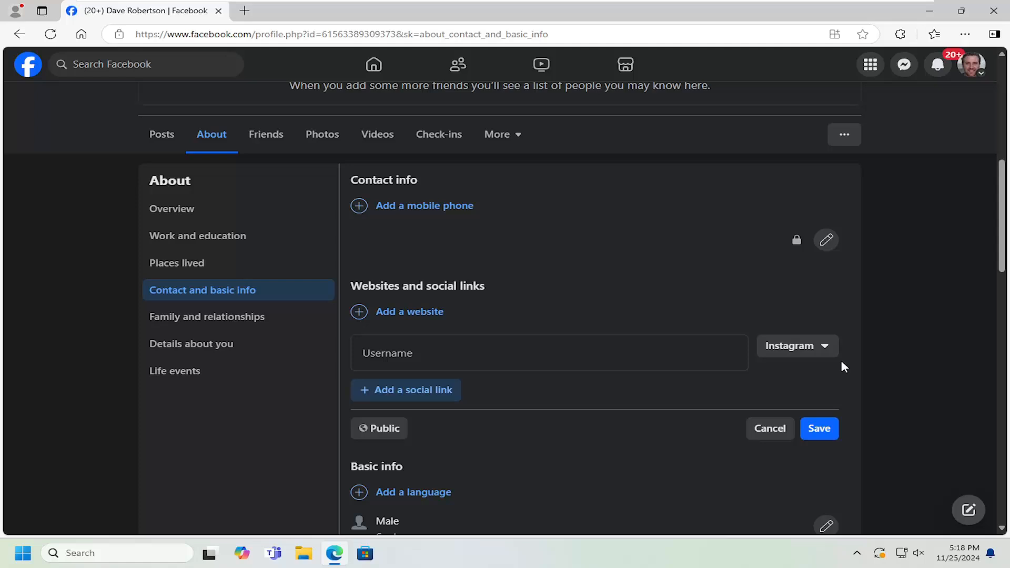
left_click(797, 346)
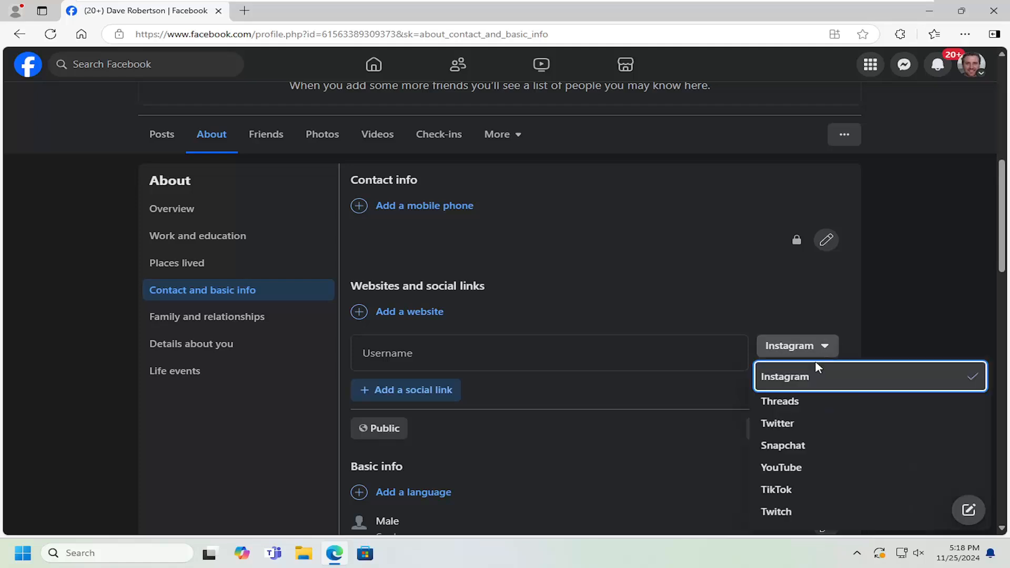
left_click(782, 445)
type("123")
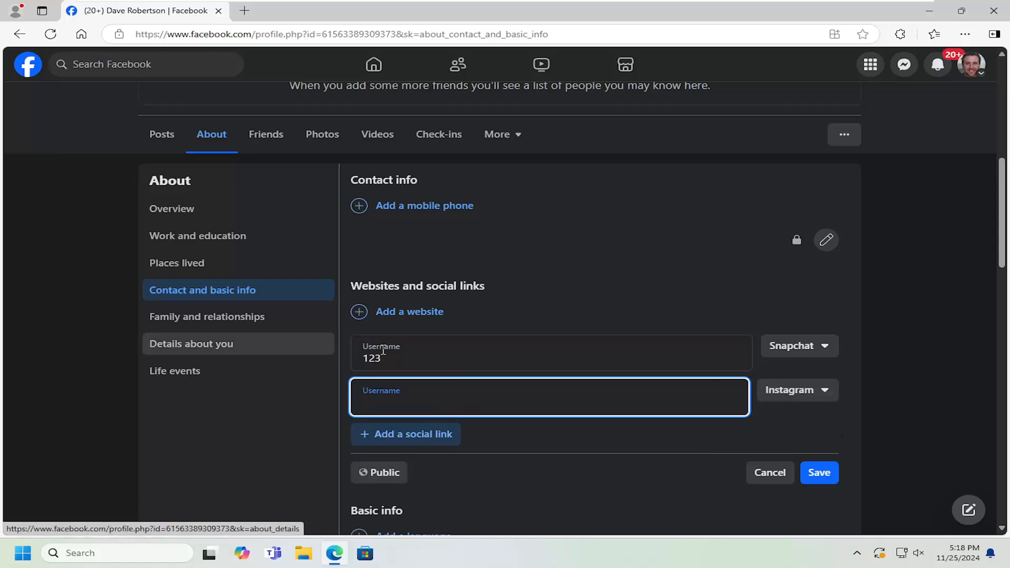
left_click(819, 472)
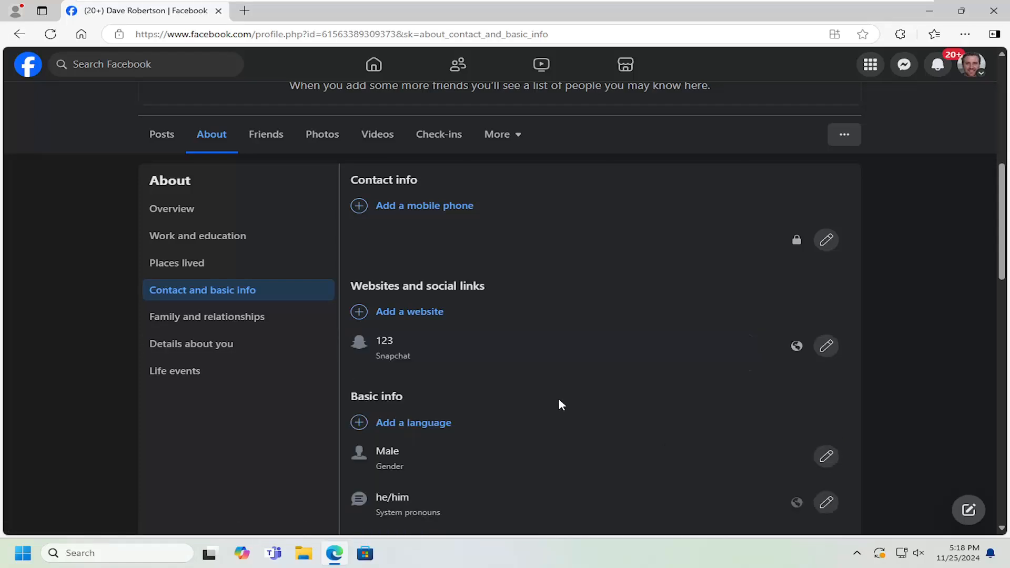